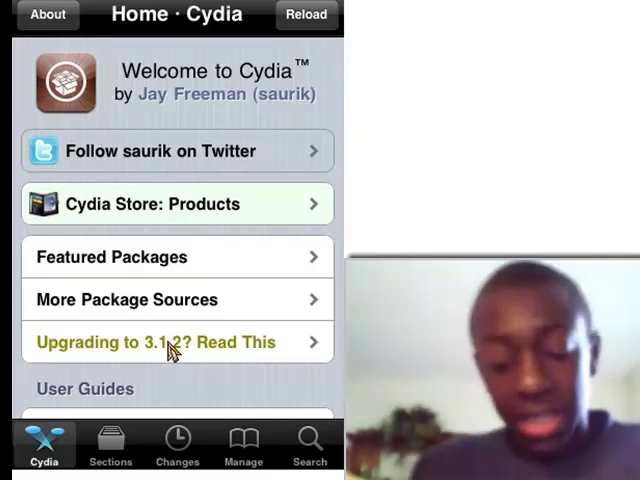
- Go to Cydia's Search and begin a package search with the letter r
click(310, 444)
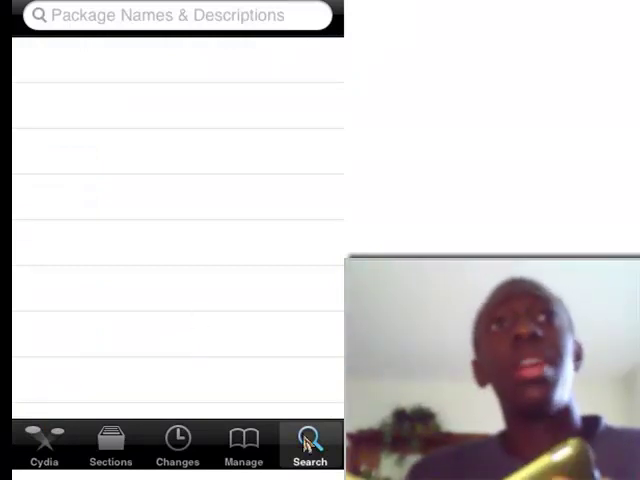
mouse_move(254, 72)
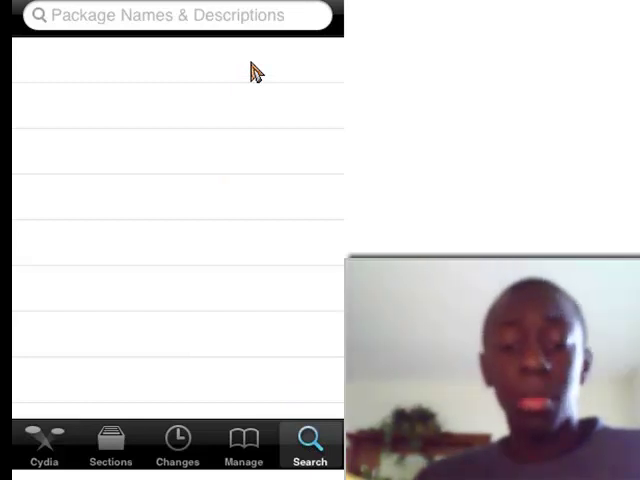
click(176, 16)
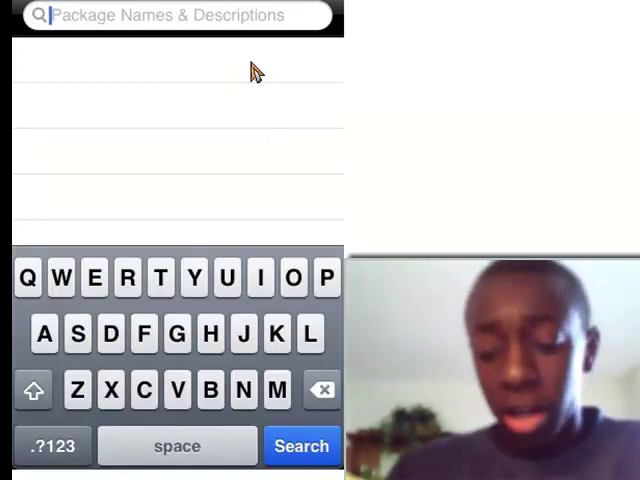
click(132, 276)
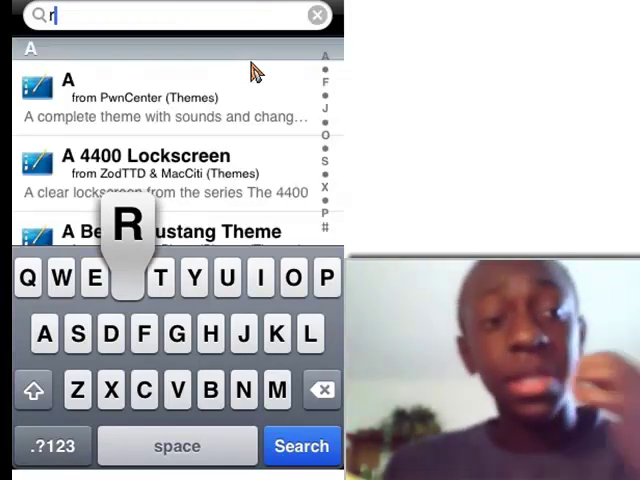
- Complete the search term 'rename' so Rename by iFoneguide and Rename II are listed
text(ename)
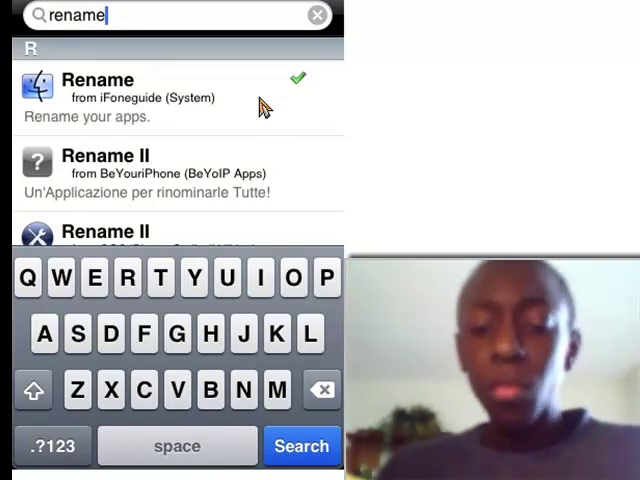
- Choose the Rename package from iFoneguide, then leave Cydia for Spotlight search
click(178, 96)
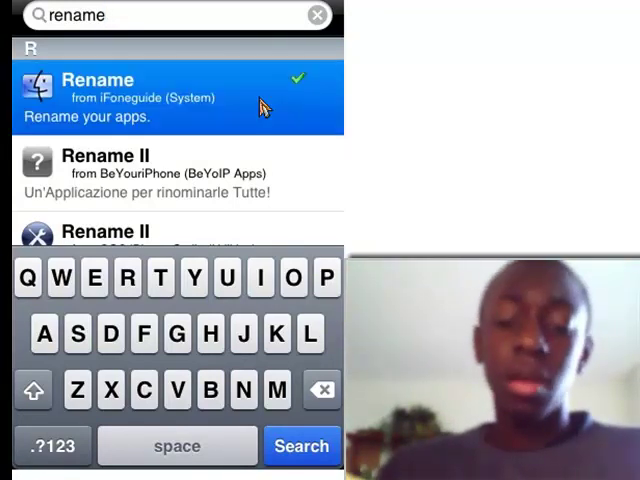
click(176, 96)
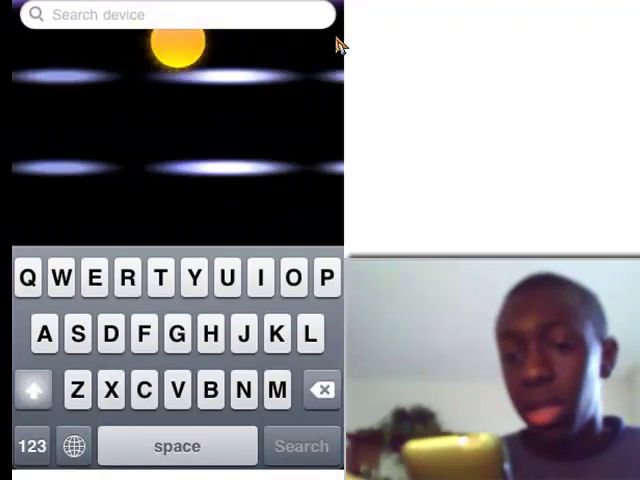
- Search Spotlight for 'Renam' and launch the Rename app from the results
text(Rename)
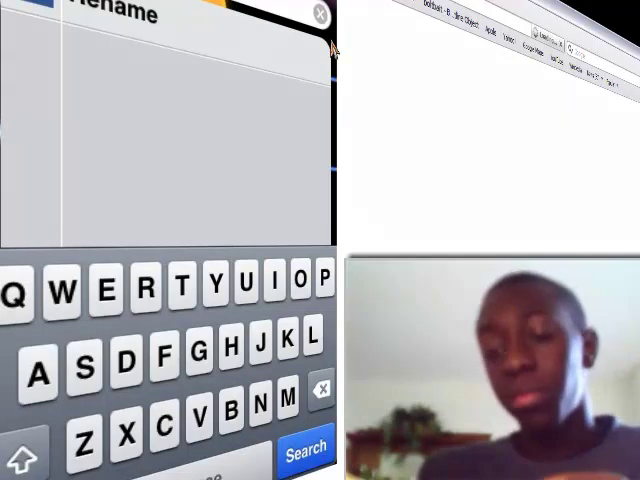
click(316, 12)
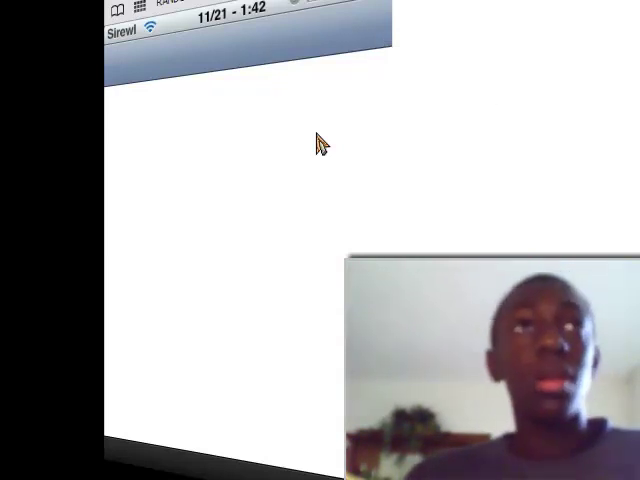
mouse_move(320, 410)
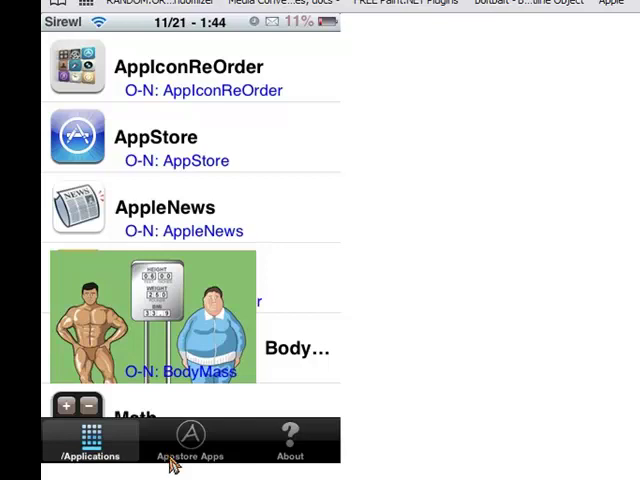
- Browse the Appstore Apps list, return to Applications and bring up Installous's new-name prompt
click(188, 440)
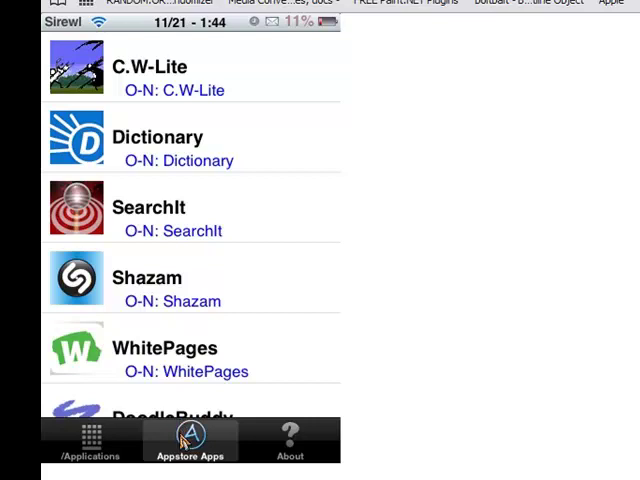
scroll(down, 3)
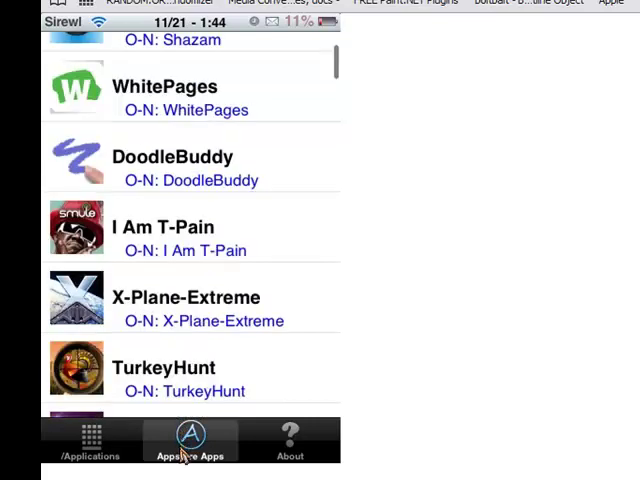
click(88, 440)
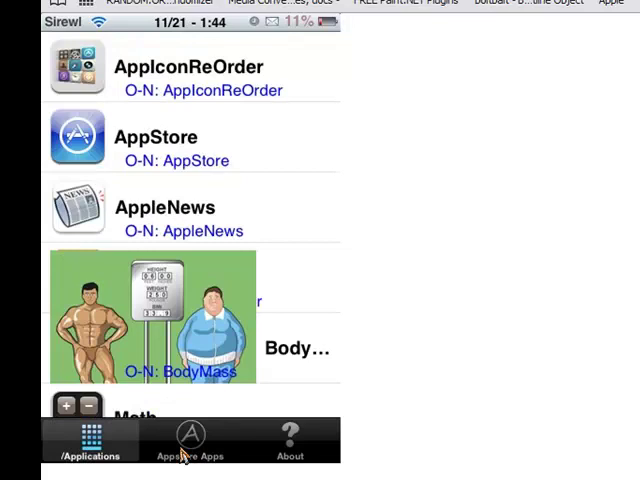
mouse_move(168, 148)
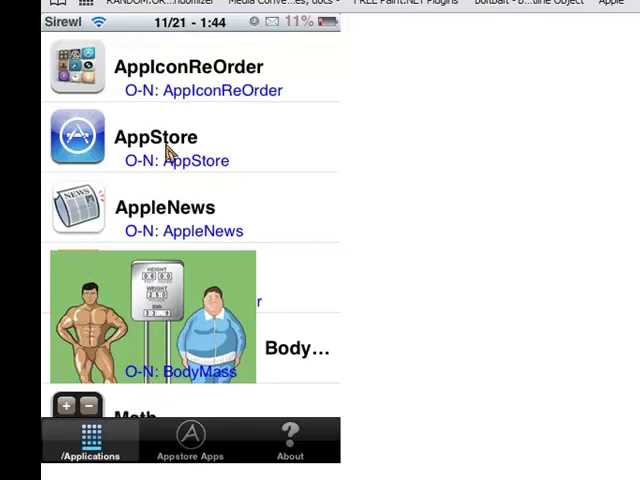
mouse_move(156, 110)
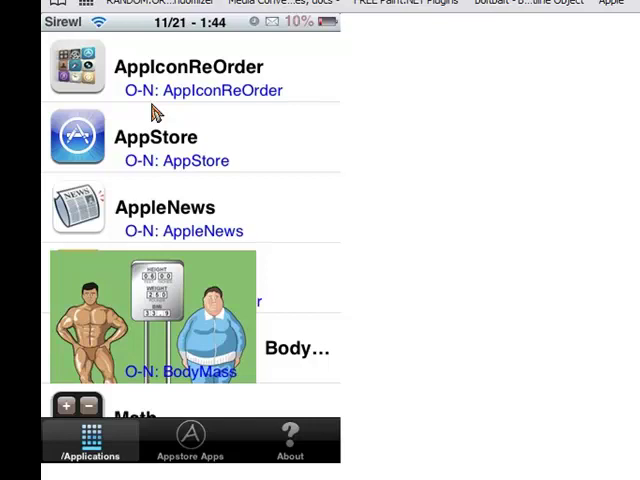
mouse_move(172, 140)
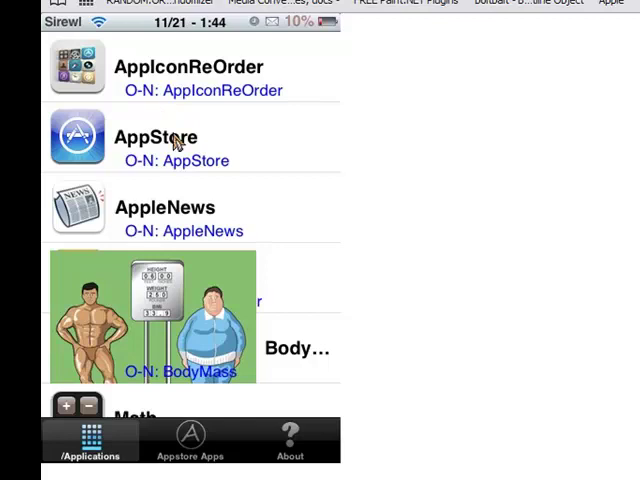
scroll(down, 3)
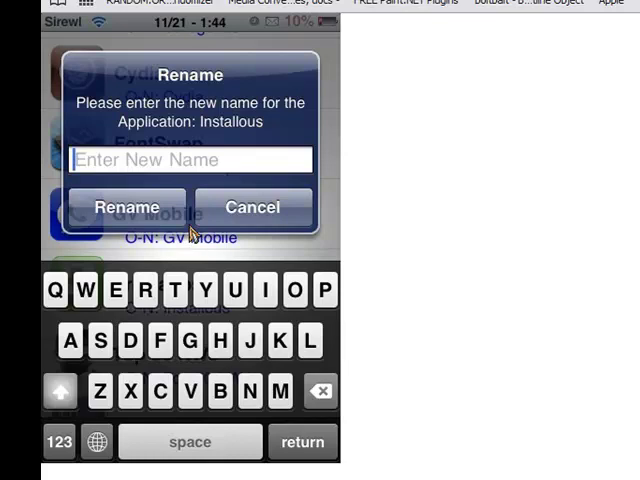
- Enter 'Free apps' as Installous's new name and confirm the rename
text(Free a)
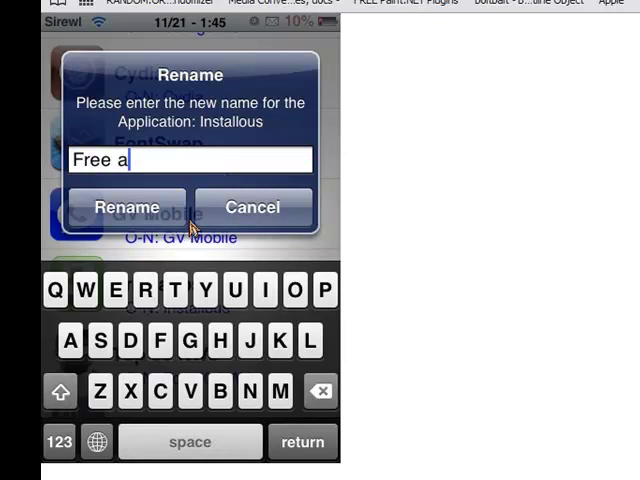
click(128, 208)
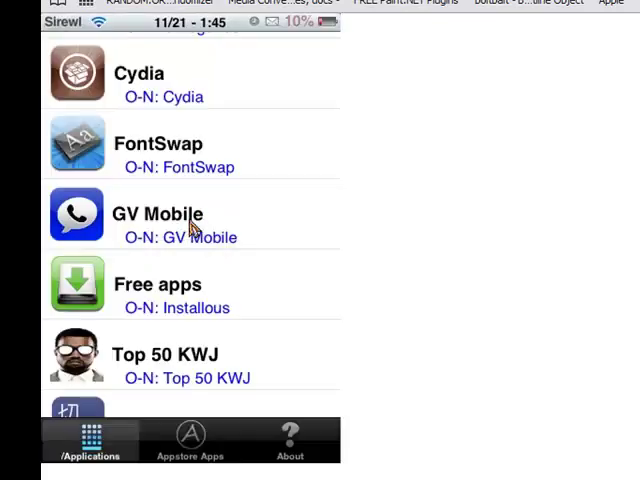
mouse_move(192, 244)
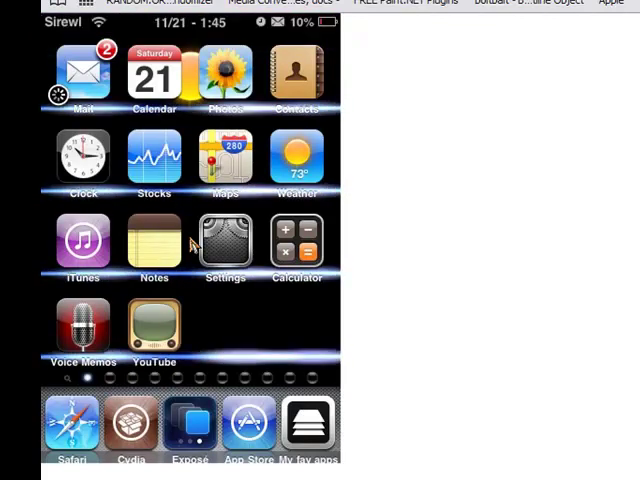
- Swipe through the home screen pages to find the Free apps icon, then show the Exposé page overview
scroll(left, 3)
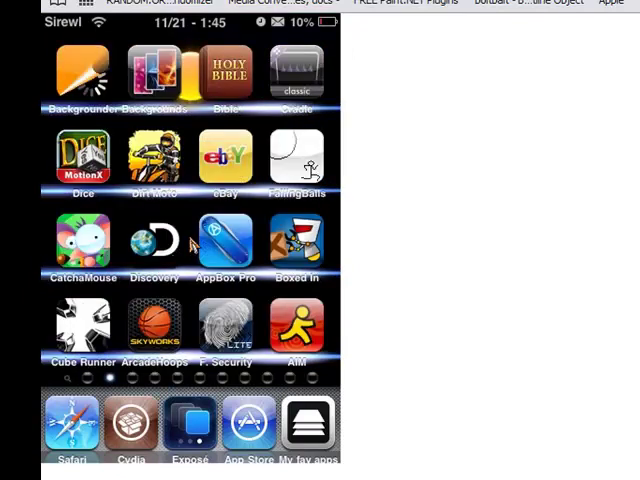
scroll(left, 3)
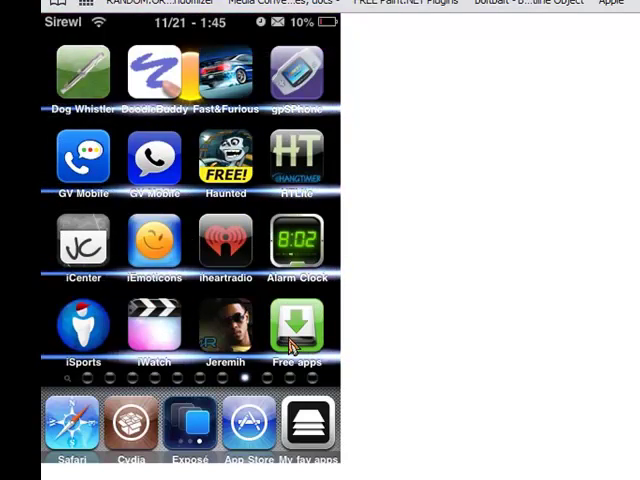
scroll(left, 3)
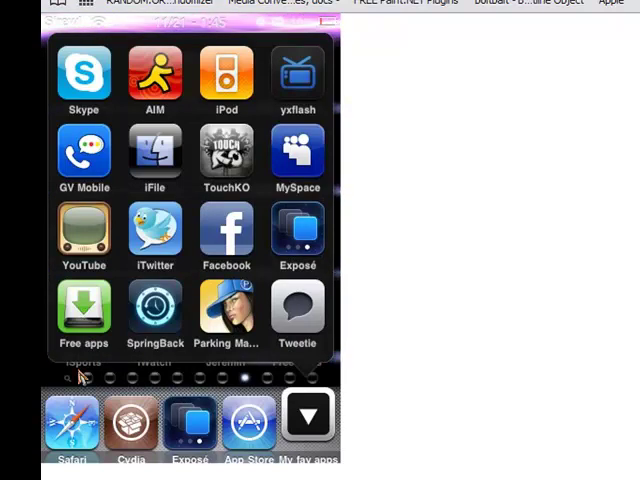
scroll(left, 3)
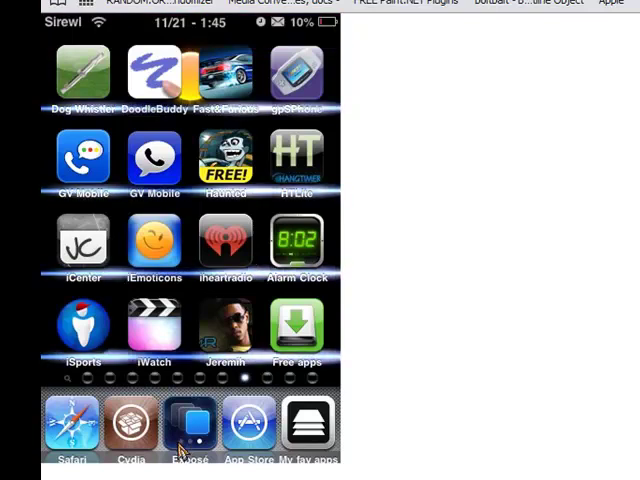
click(190, 420)
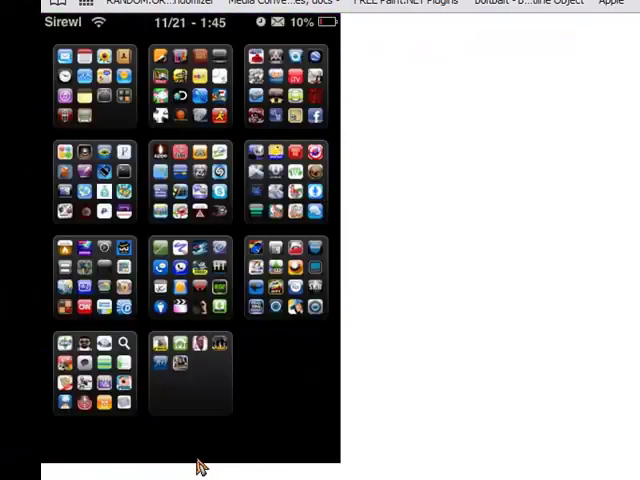